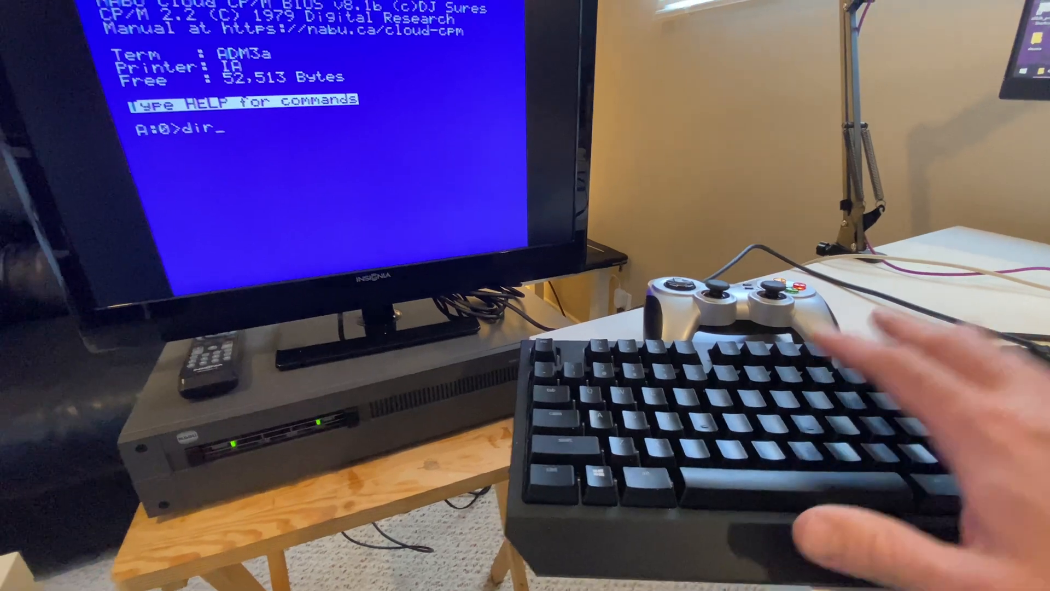
Run DIR to list drive A's COM files, then enter 'user' at the A:0> prompt.
{"action": "key", "text": "Return"}
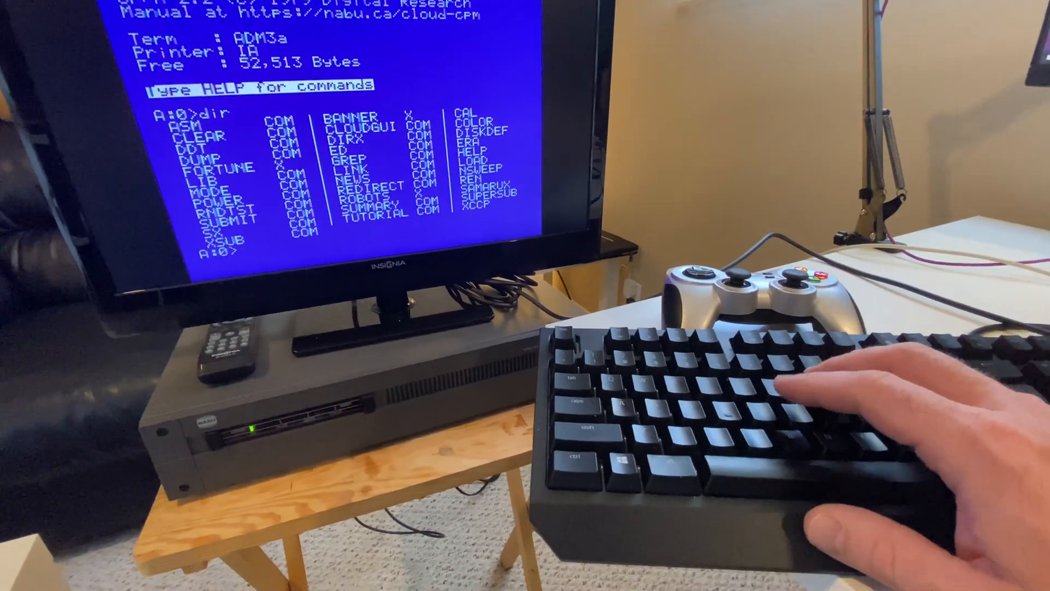
{"action": "type", "text": "JJKJ"}
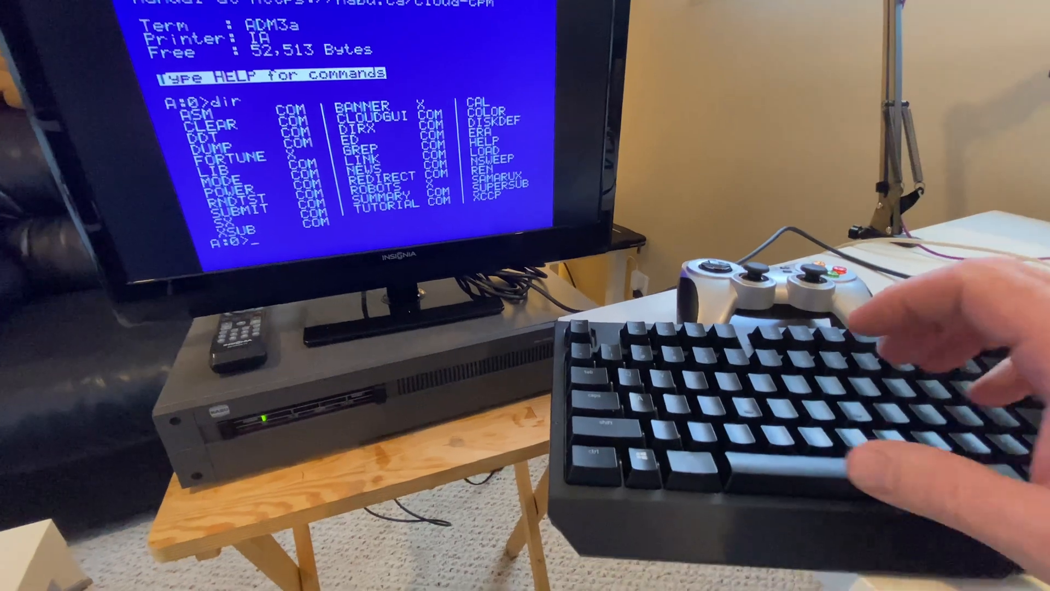
{"action": "type", "text": "user"}
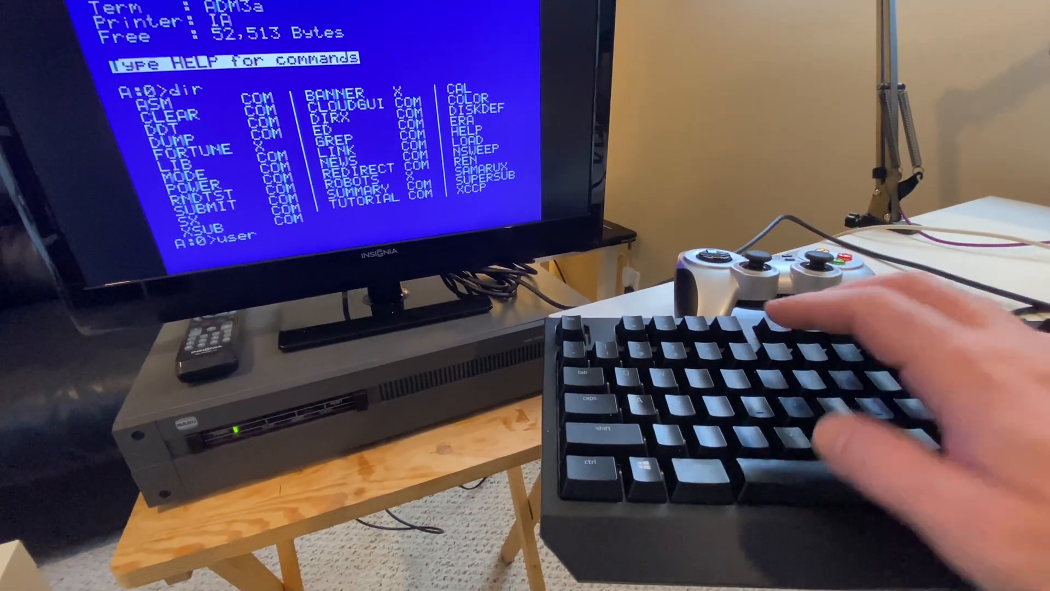